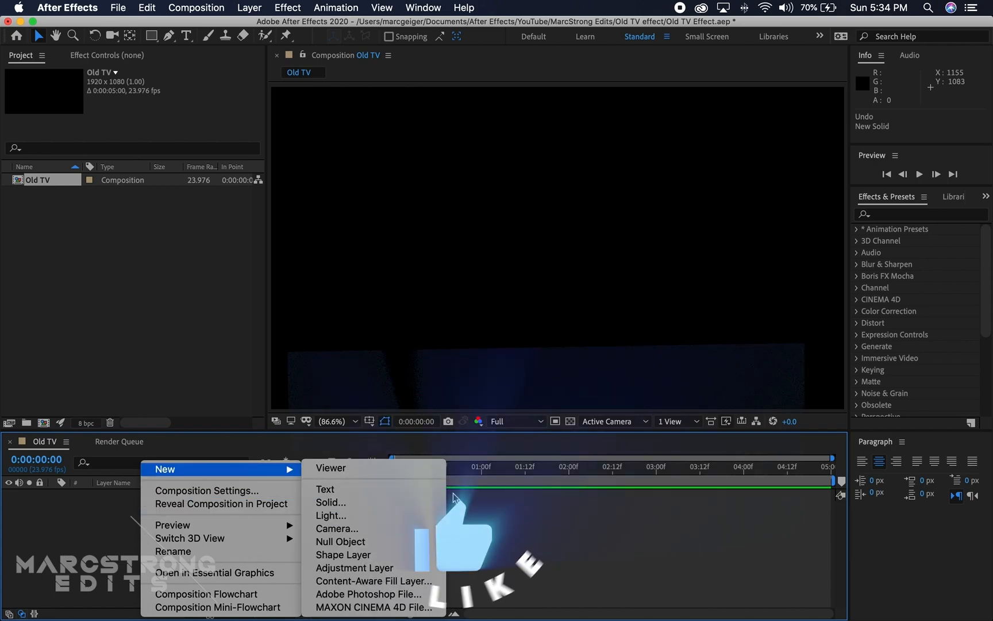
Create a new black solid named Noise in the Old TV composition
left_click(331, 502)
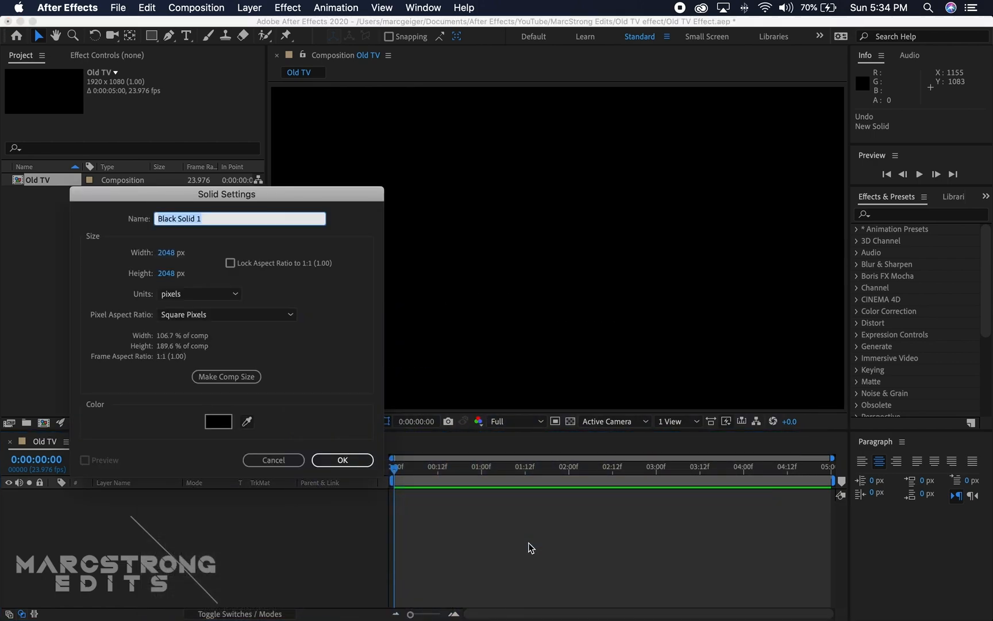
type("Nois")
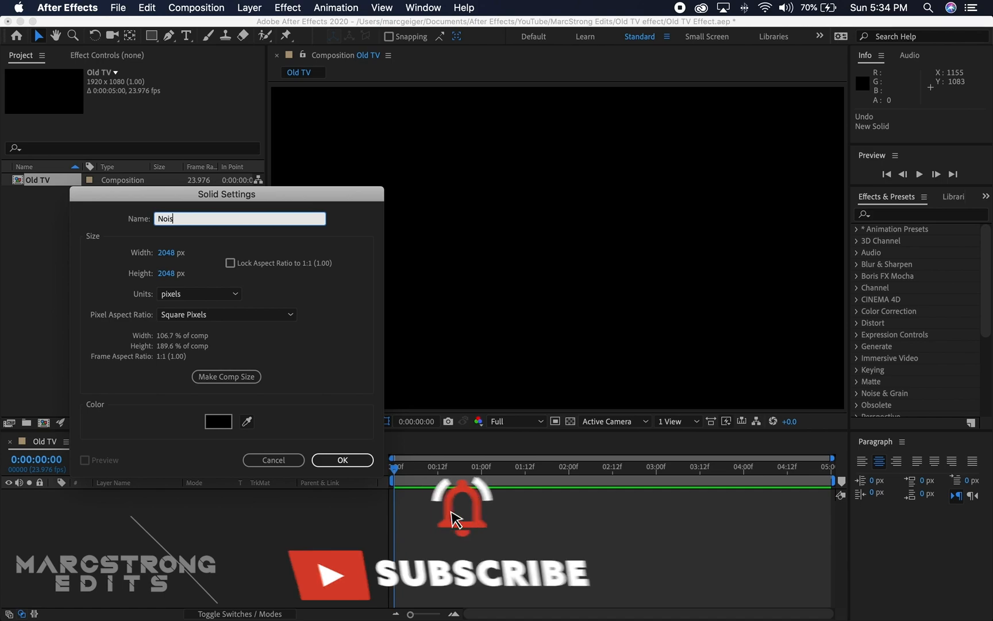
left_click(342, 460)
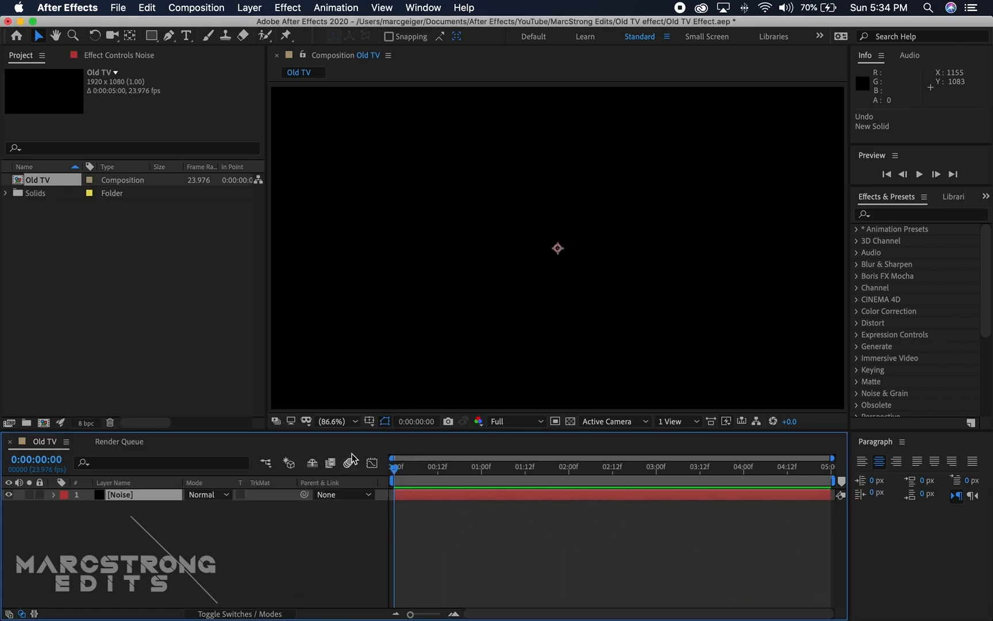
Pre-compose the Noise layer into Noise Comp 1, moving all attributes
right_click(120, 495)
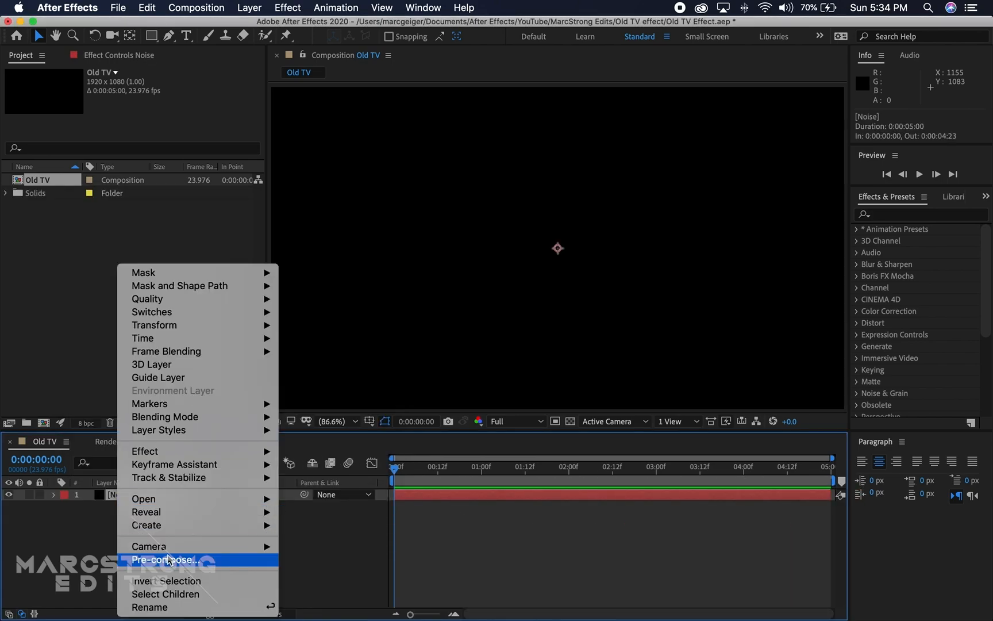
left_click(164, 559)
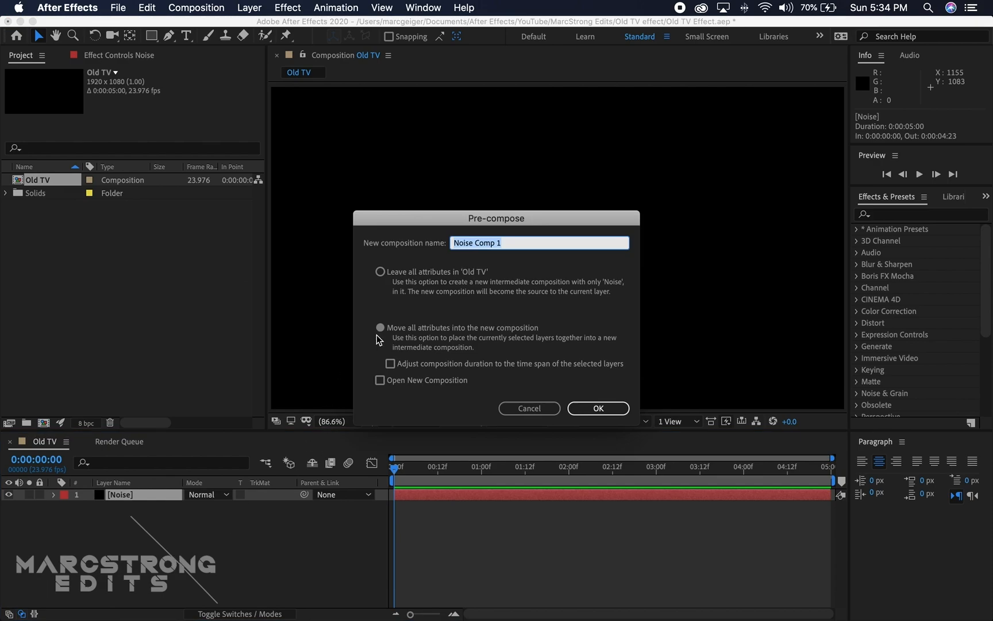
left_click(380, 327)
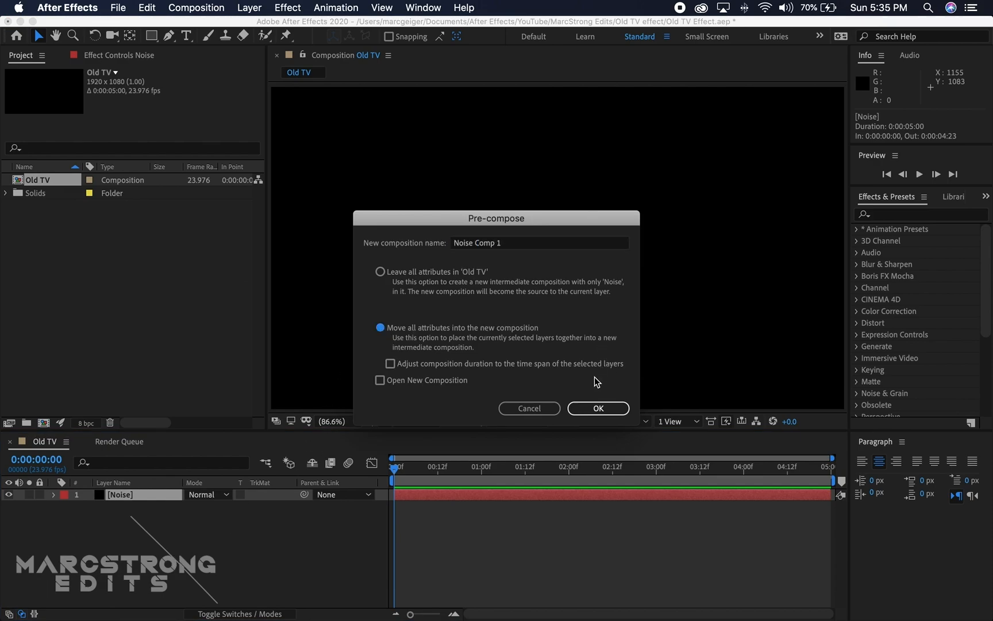
left_click(596, 408)
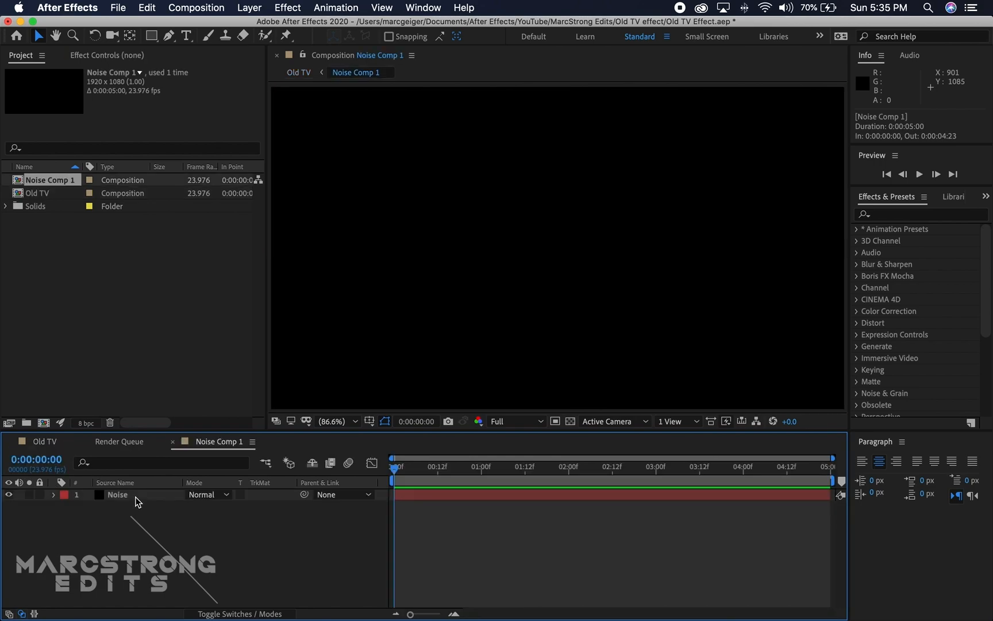
Apply Fractal Noise to Noise: Turbulent Basic, Block noise, brightness -8, scale 8
left_click(117, 495)
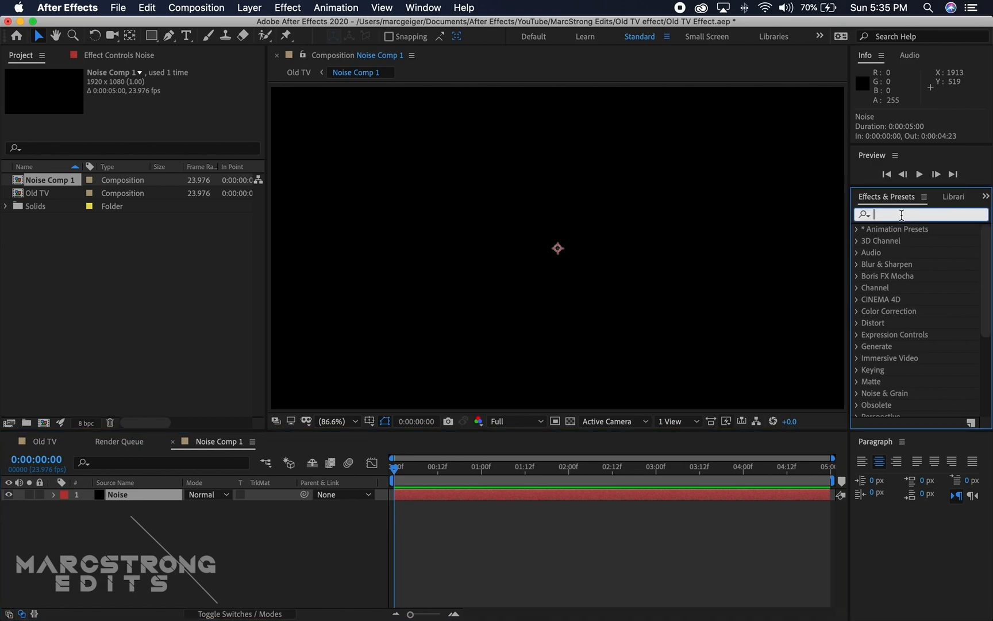
type("fractal")
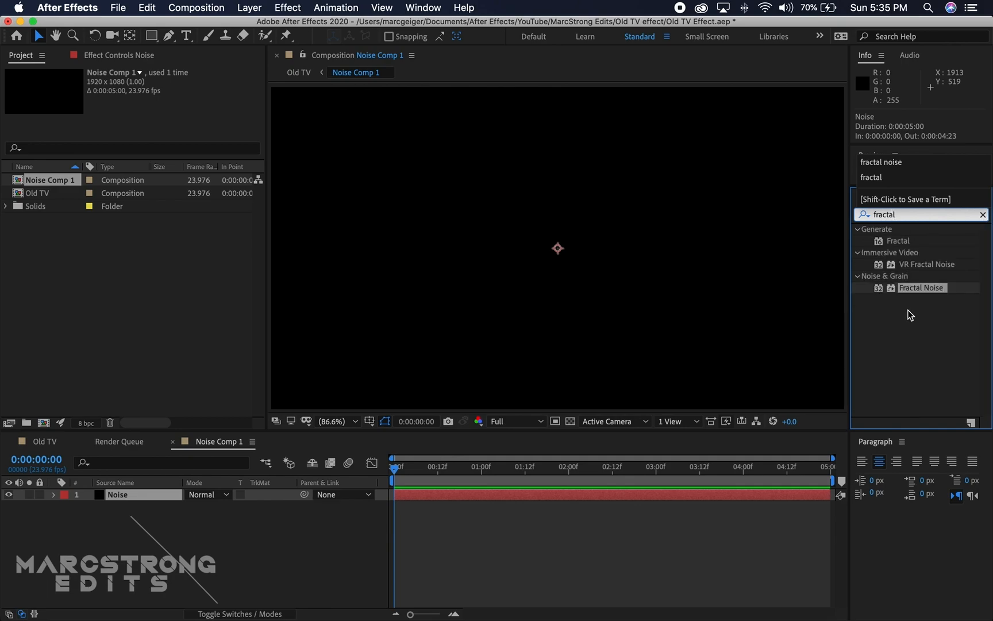
double_click(921, 288)
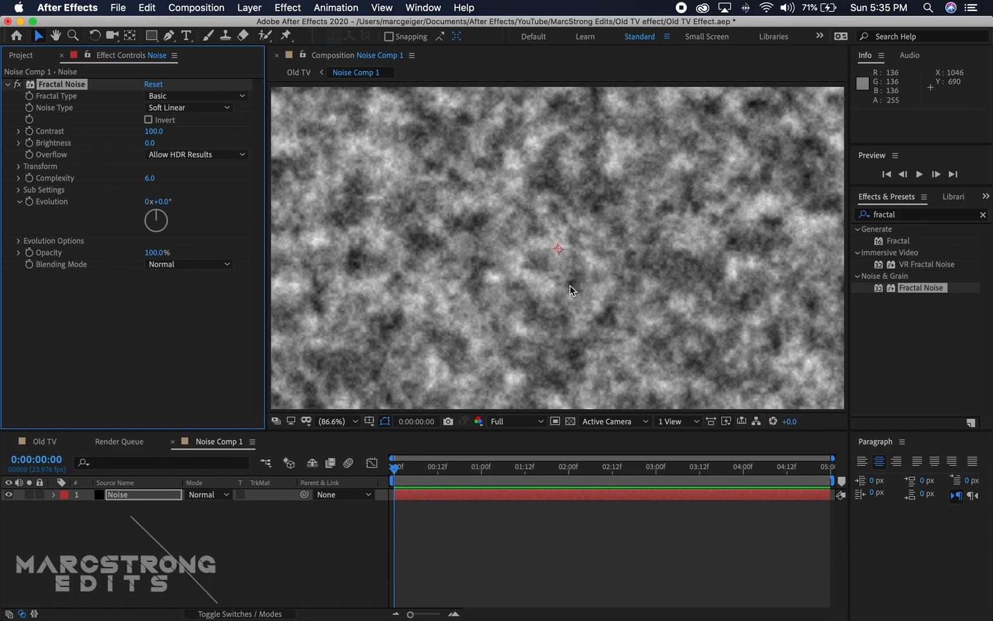
mouse_move(253, 139)
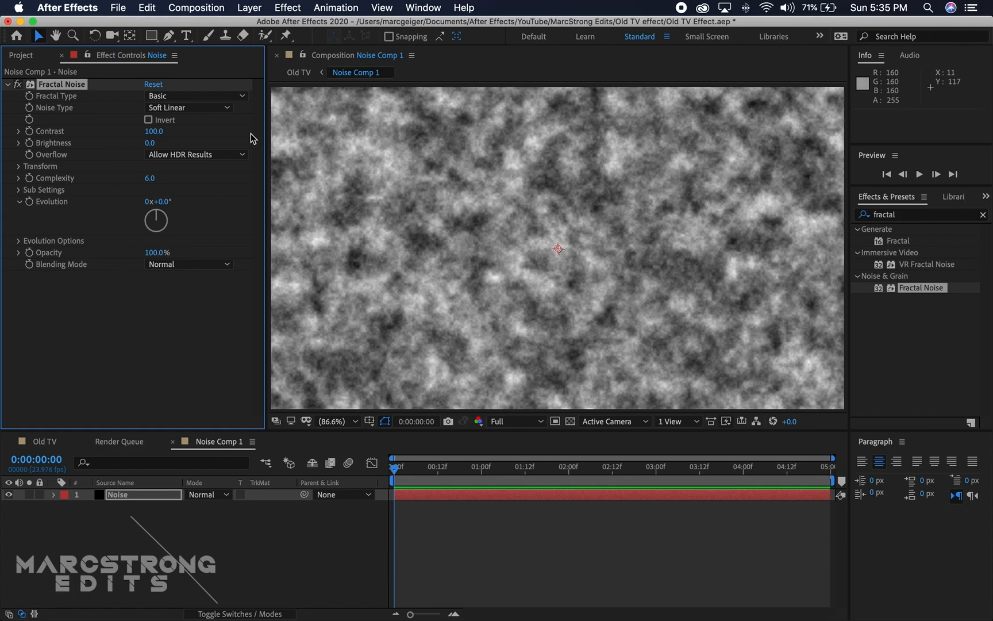
mouse_move(185, 137)
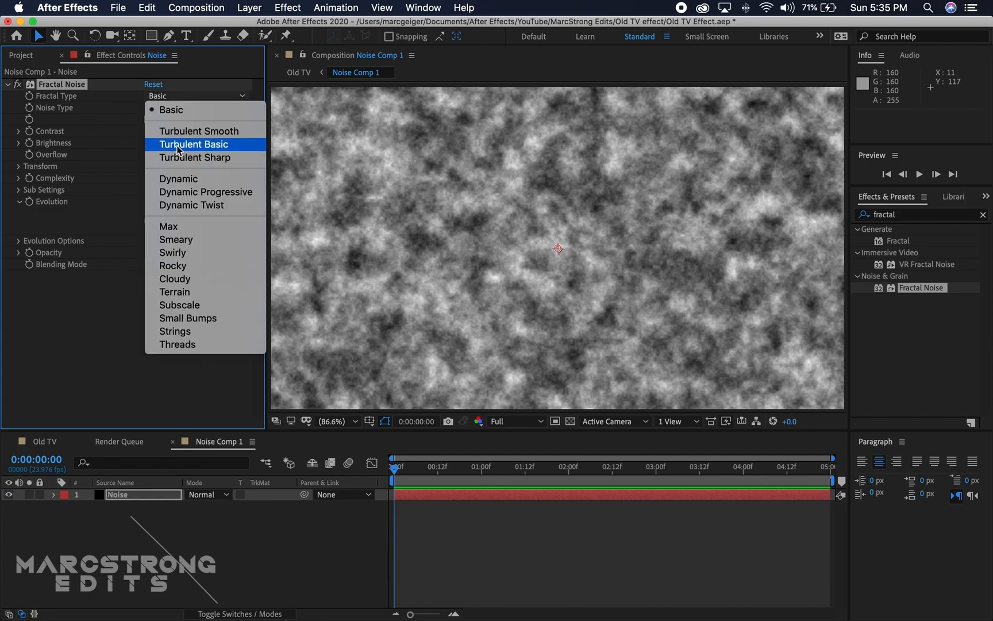
left_click(194, 144)
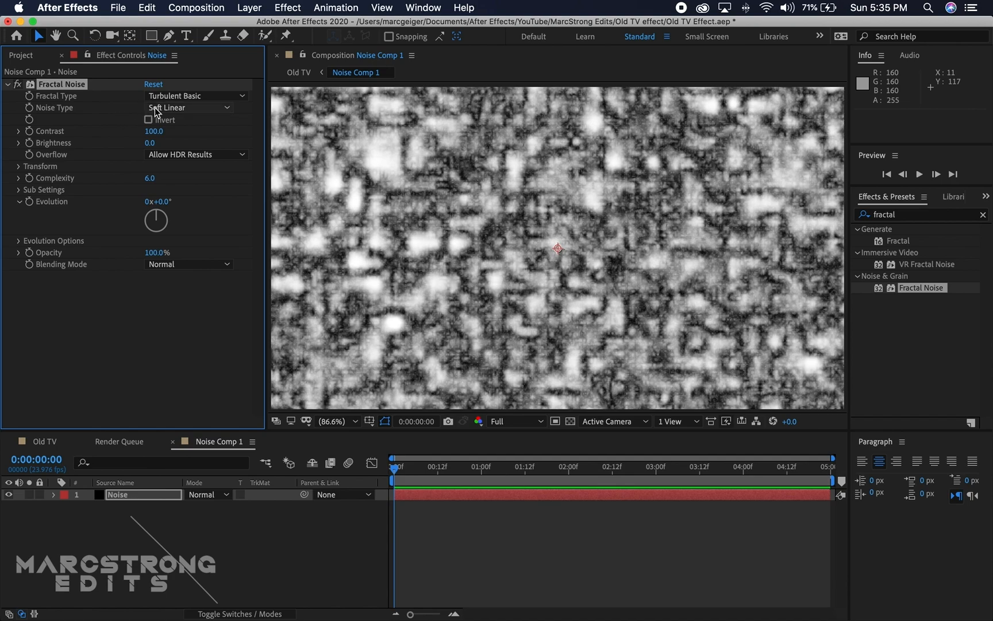
left_click(188, 106)
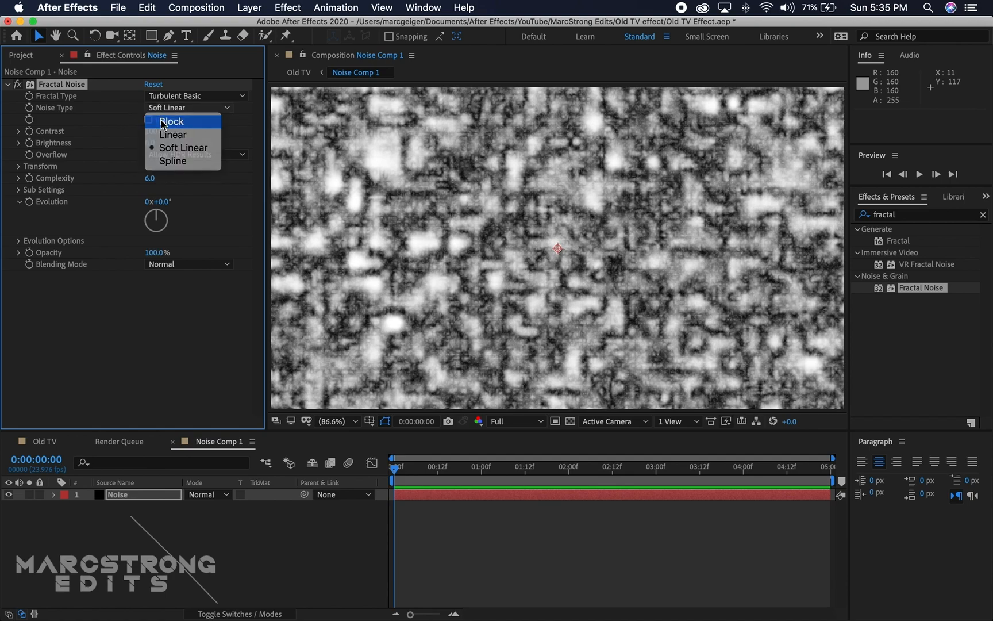
left_click(172, 121)
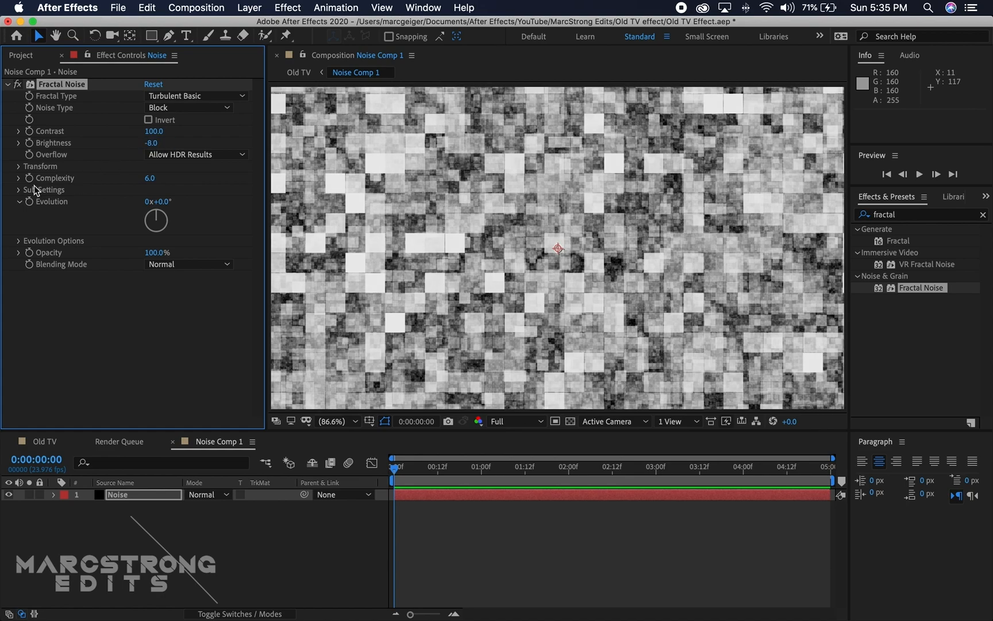
left_click(19, 166)
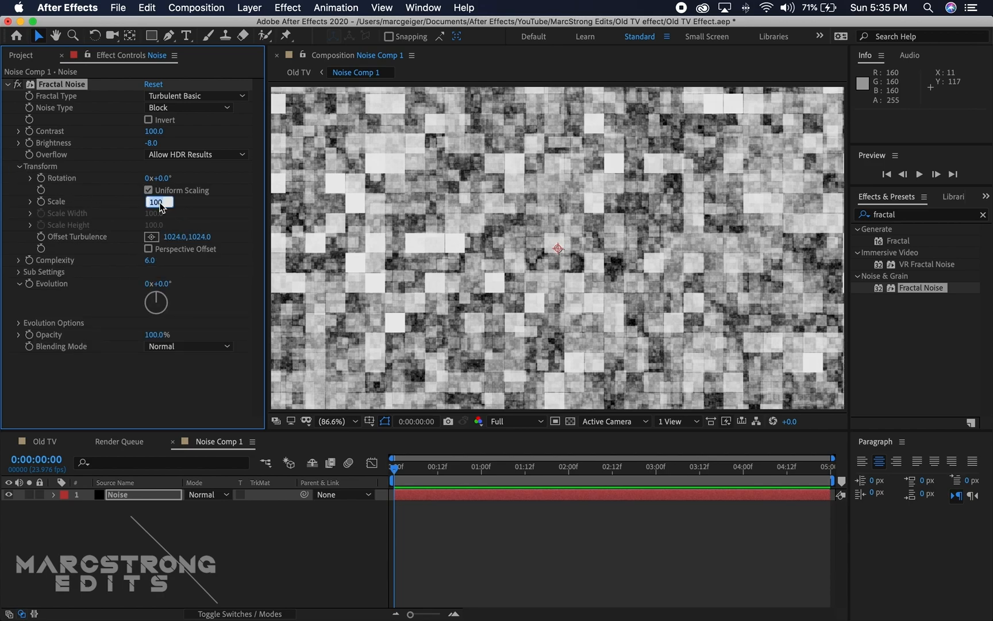
type("8.0")
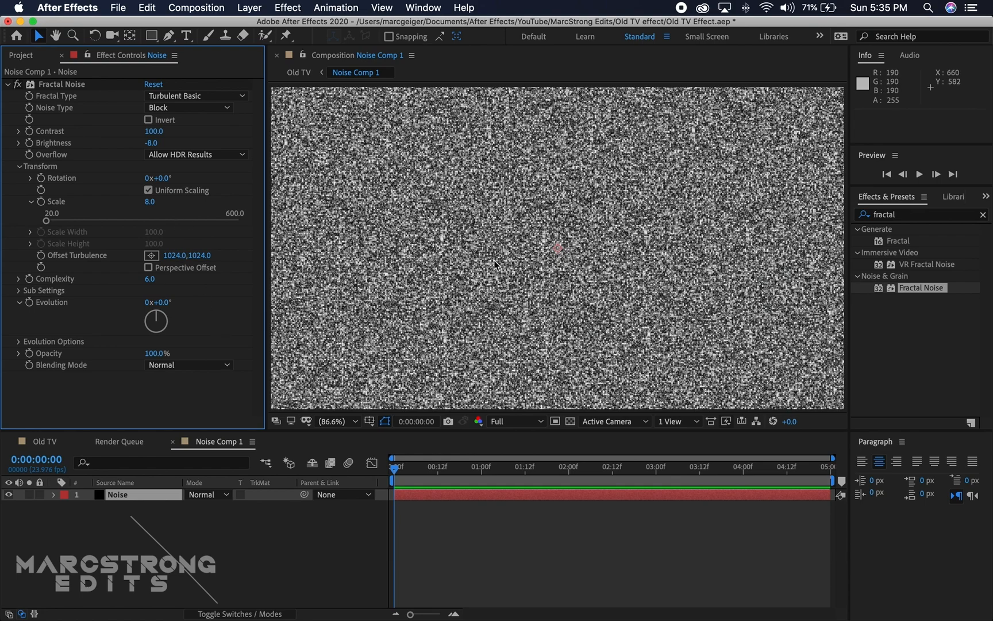
mouse_move(412, 377)
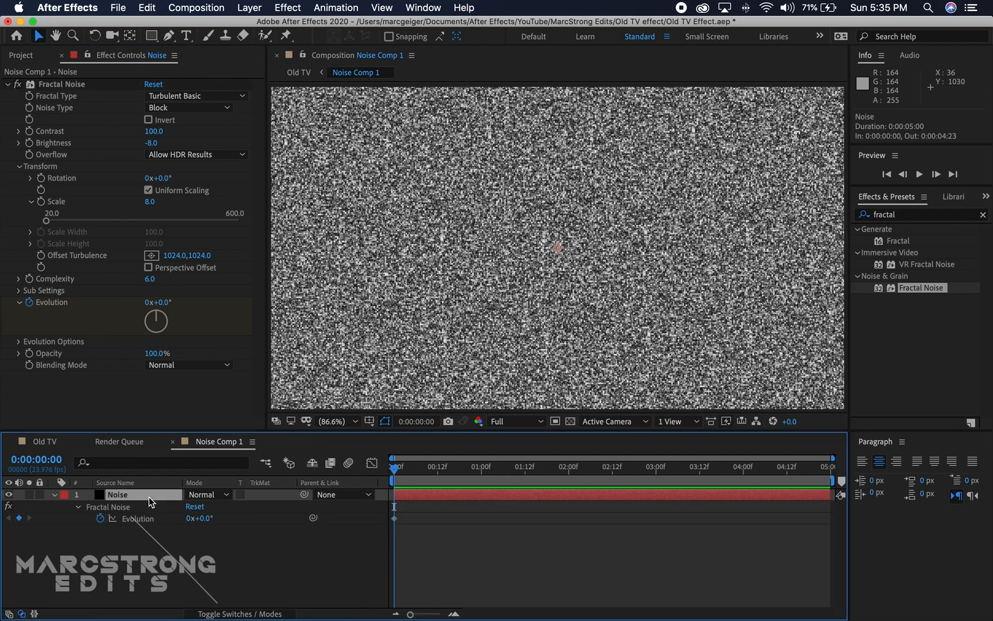
mouse_move(356, 507)
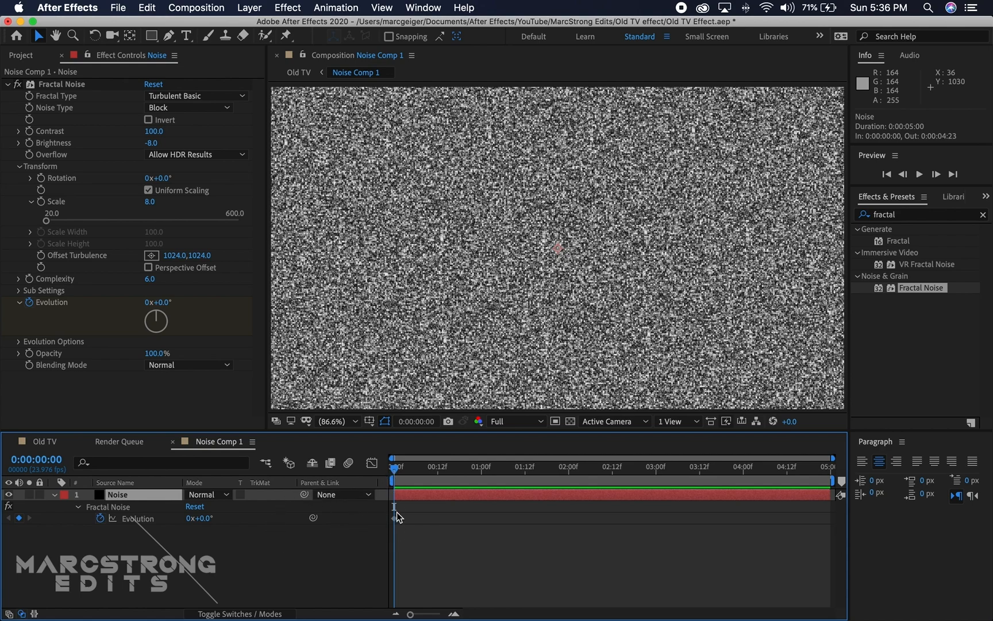
Keyframe Fractal Noise Evolution from 0 at the start to 20x+90° at the end
left_click(765, 469)
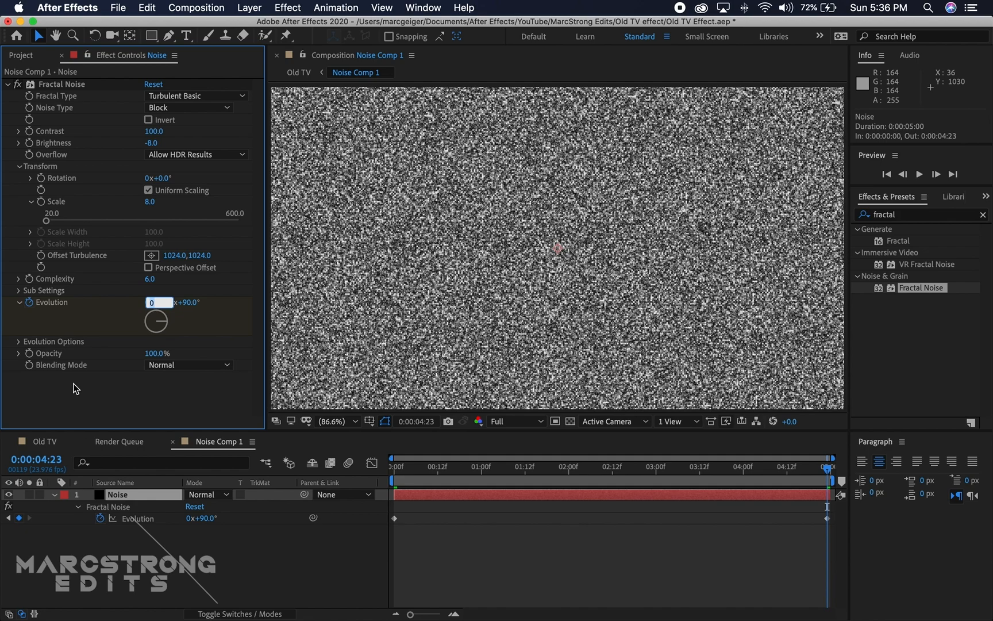
type("20")
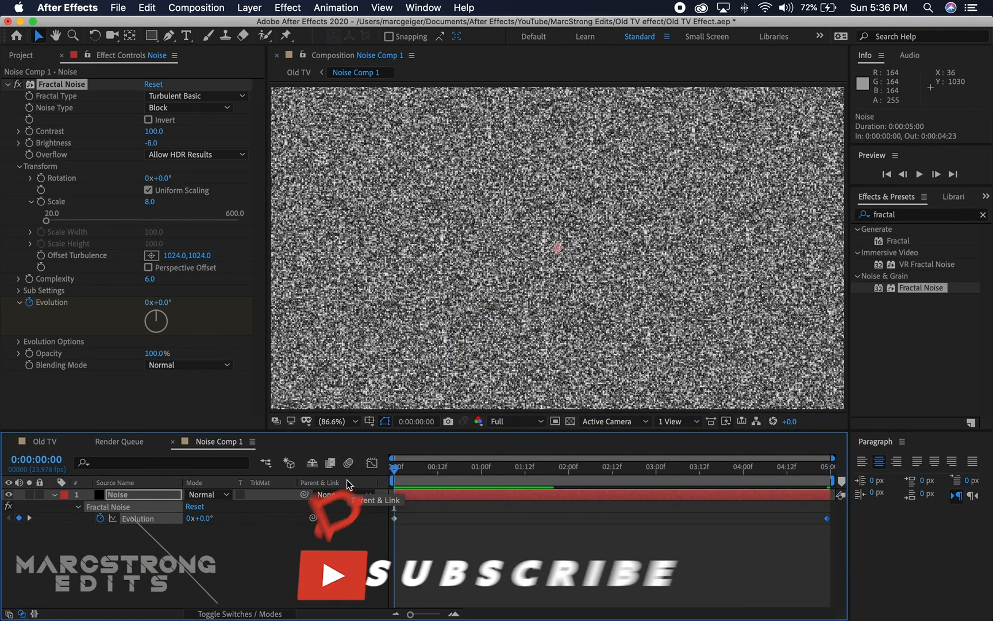
key("space")
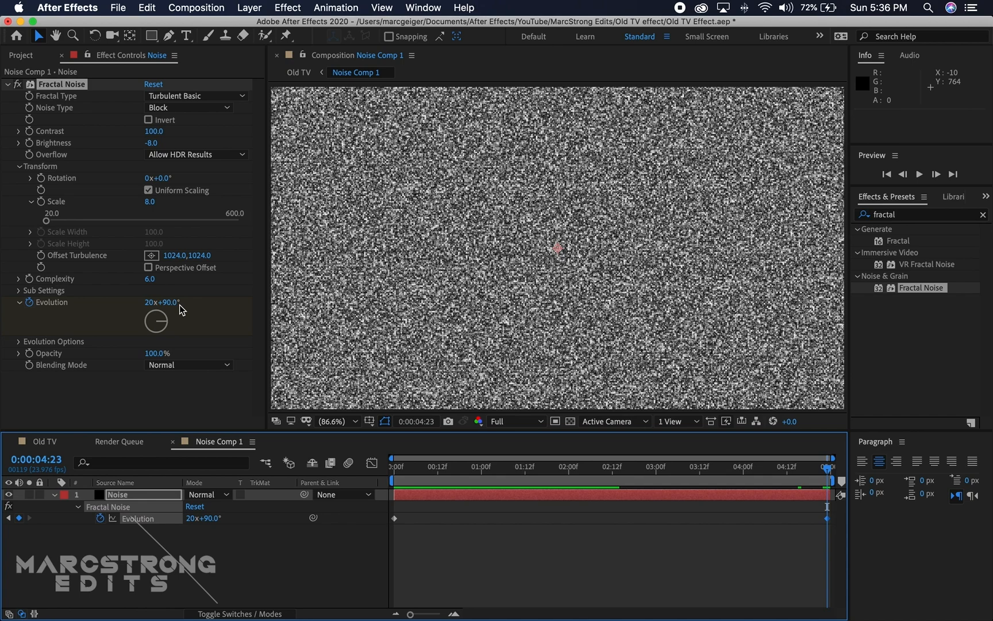
mouse_move(158, 305)
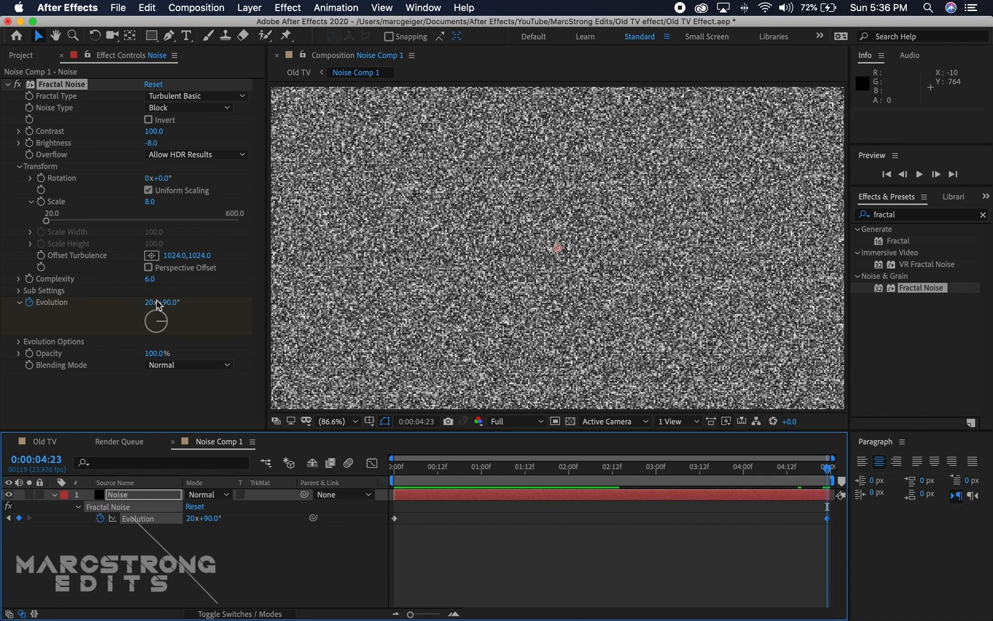
mouse_move(187, 304)
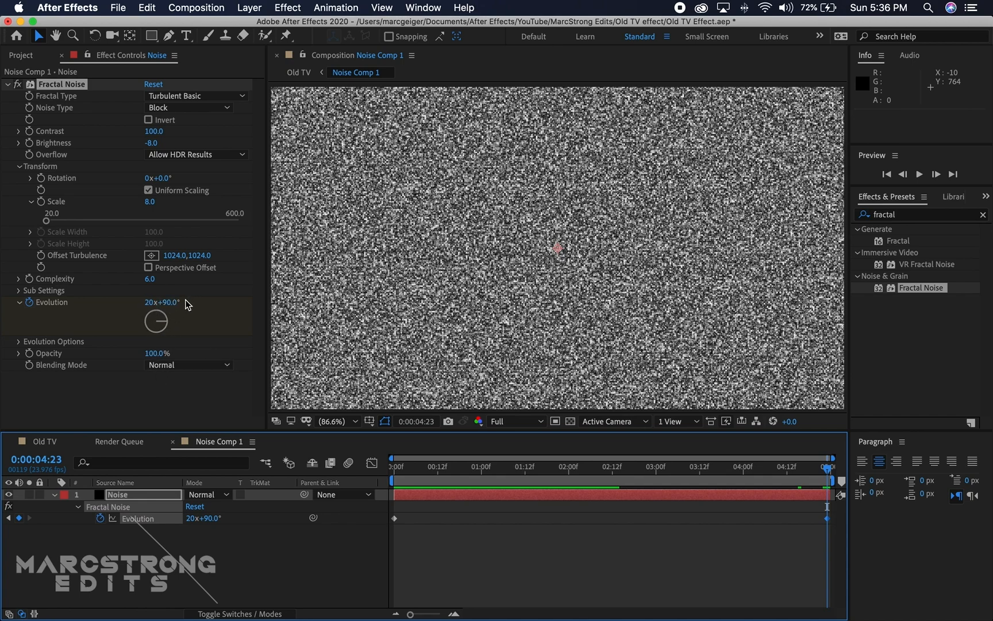
mouse_move(114, 564)
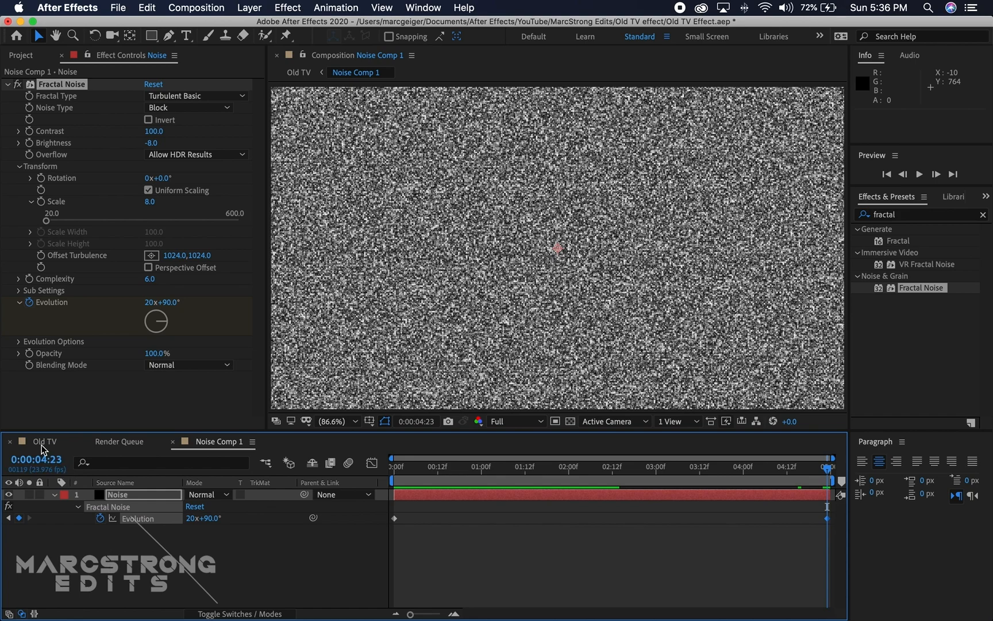
In Old TV, add Channel Blur to an adjustment layer: red 25, green 3, alpha 143, horizontal
left_click(44, 442)
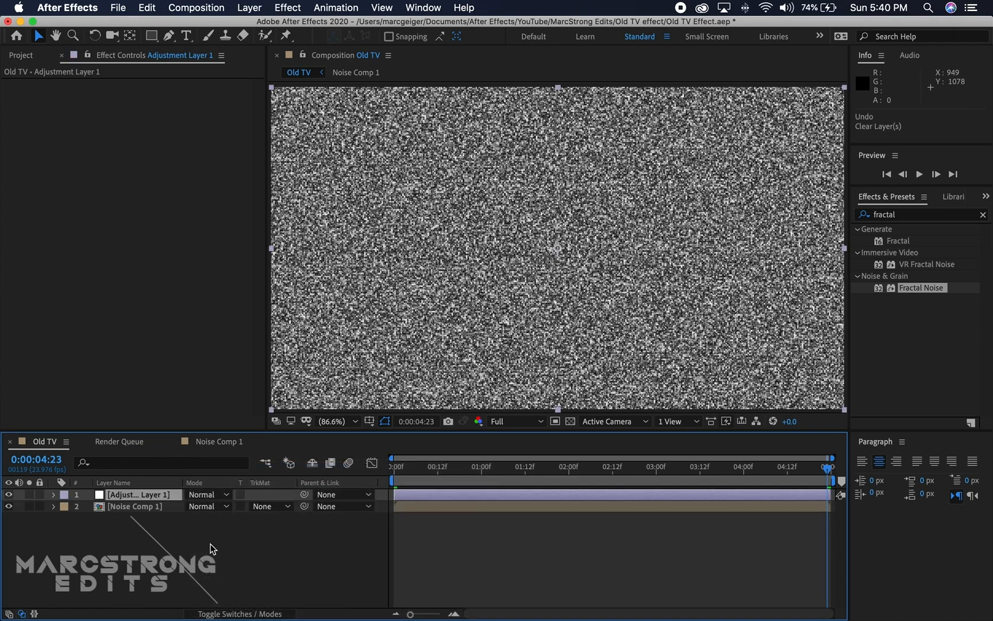
left_click(137, 494)
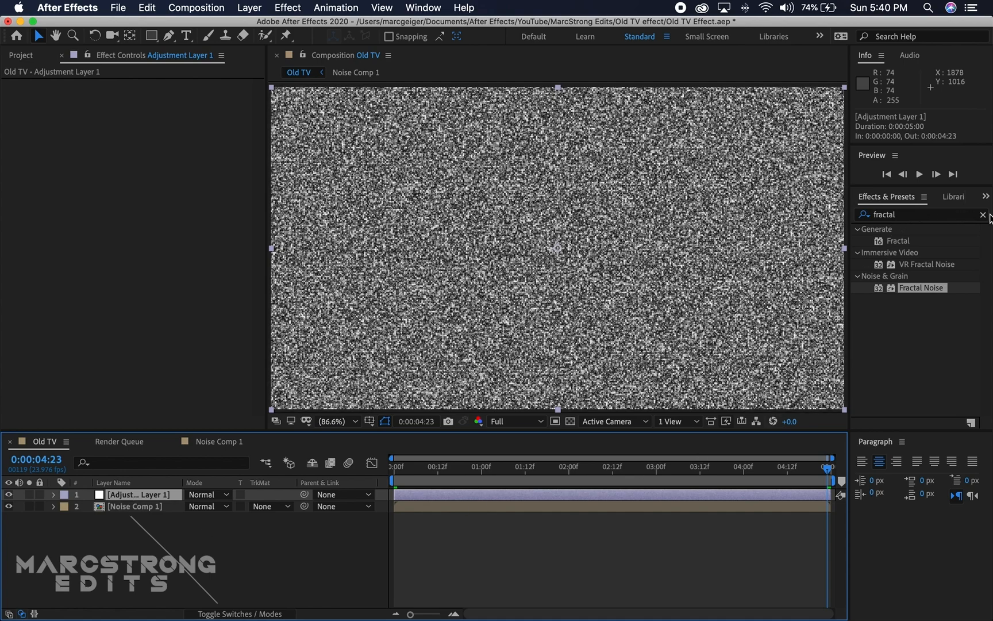
left_click(982, 214)
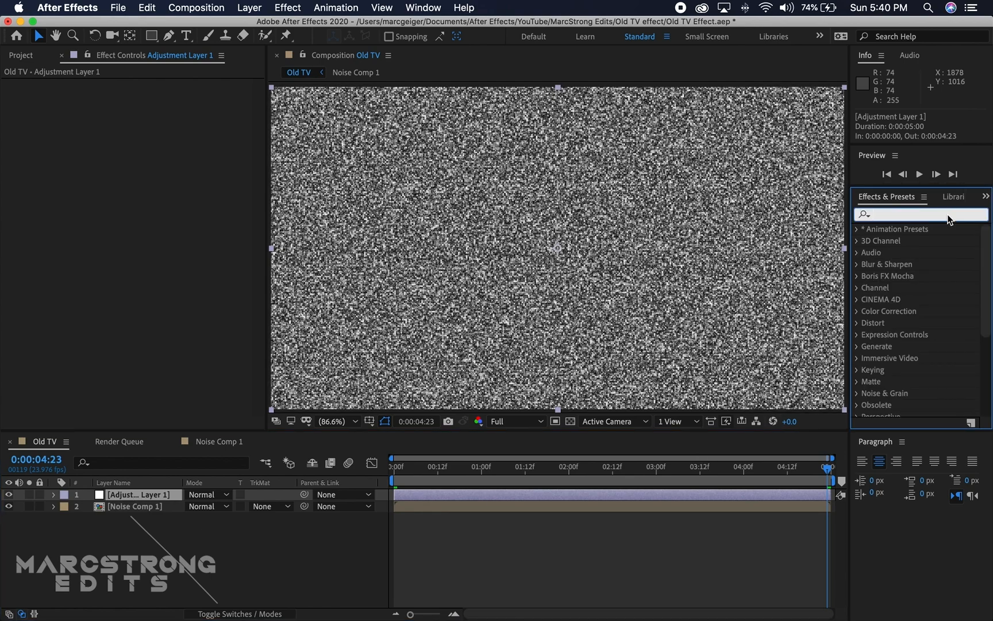
type("channel blur")
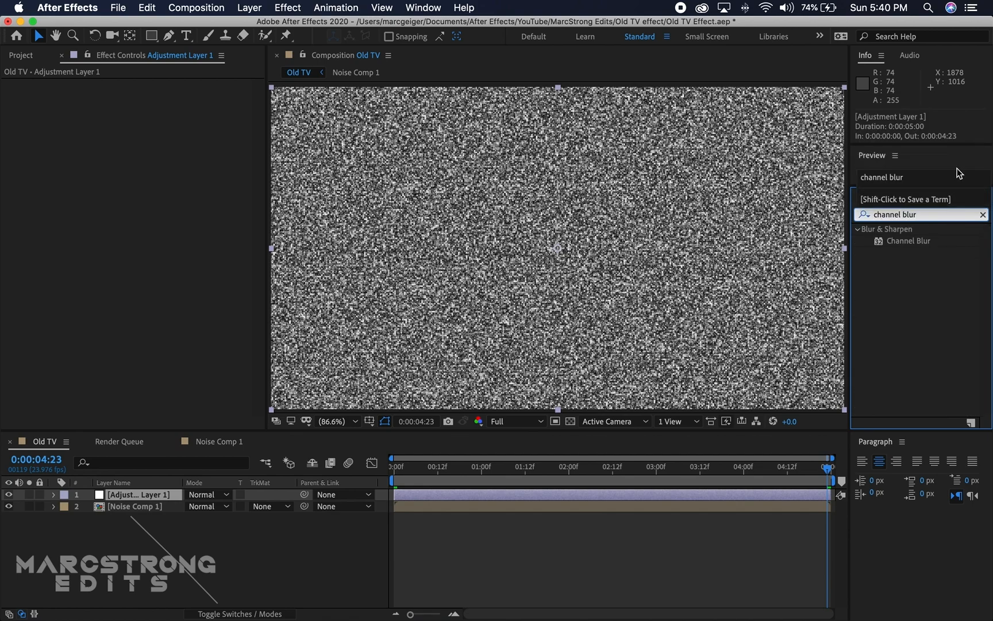
double_click(910, 240)
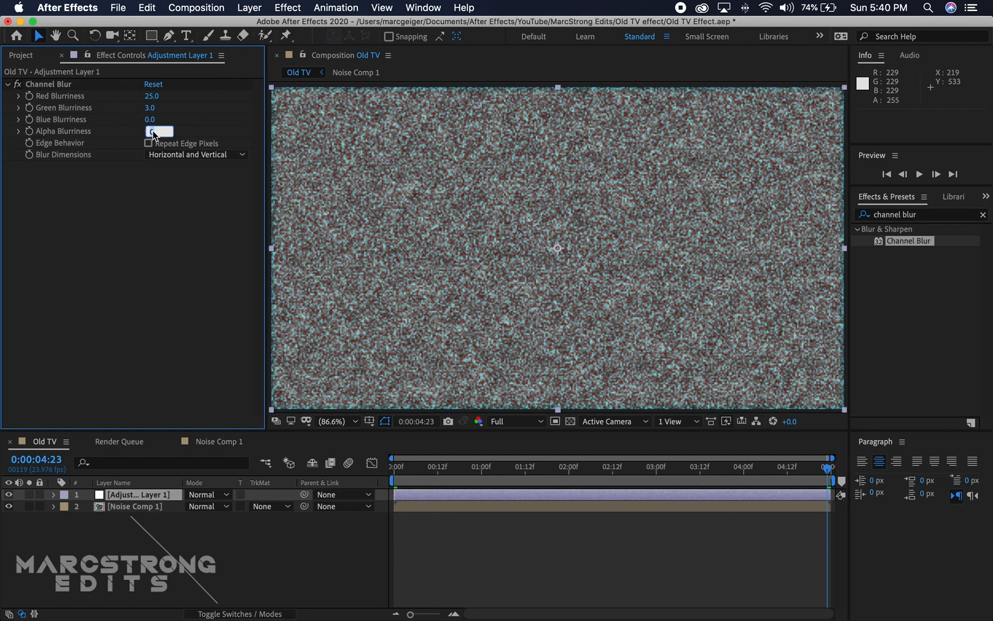
type("143")
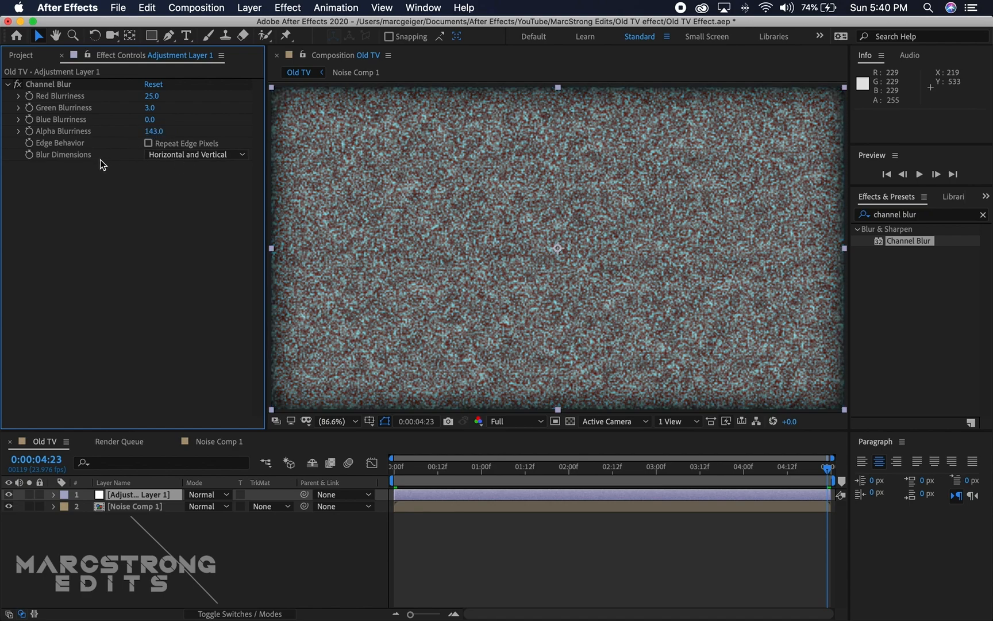
left_click(195, 154)
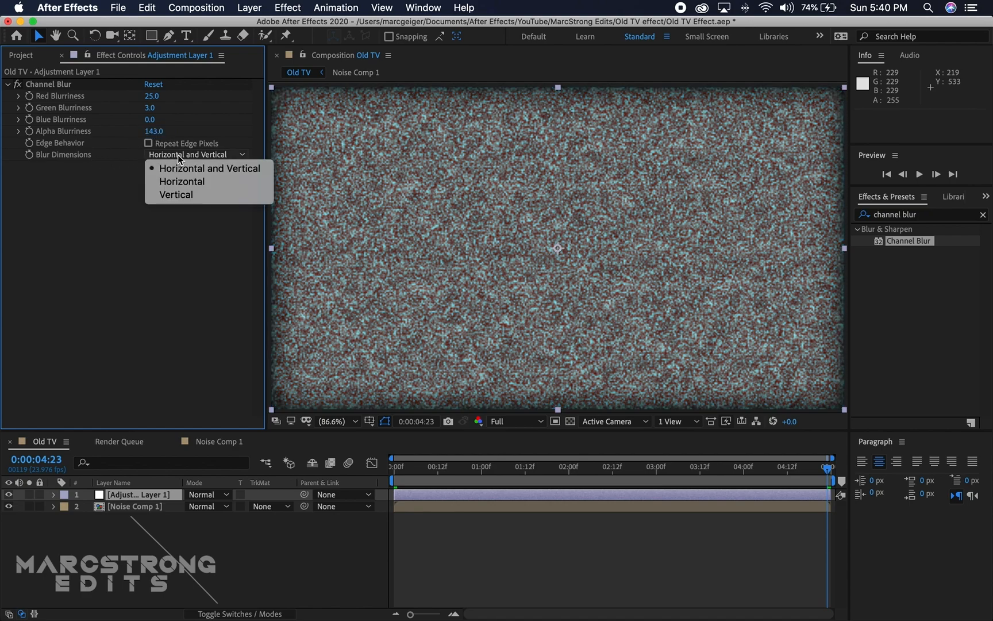
left_click(181, 182)
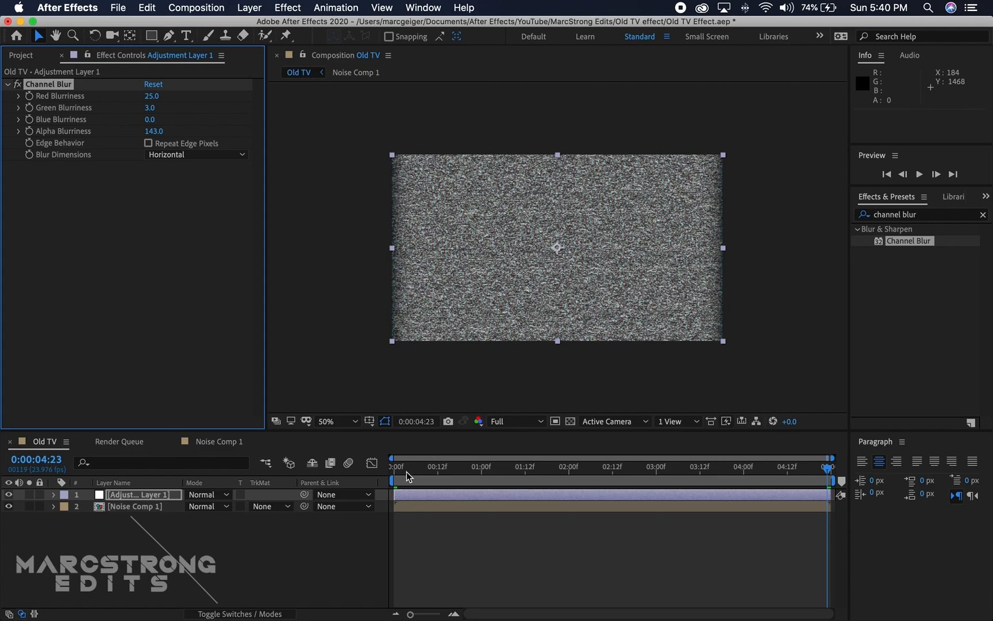
left_click(397, 466)
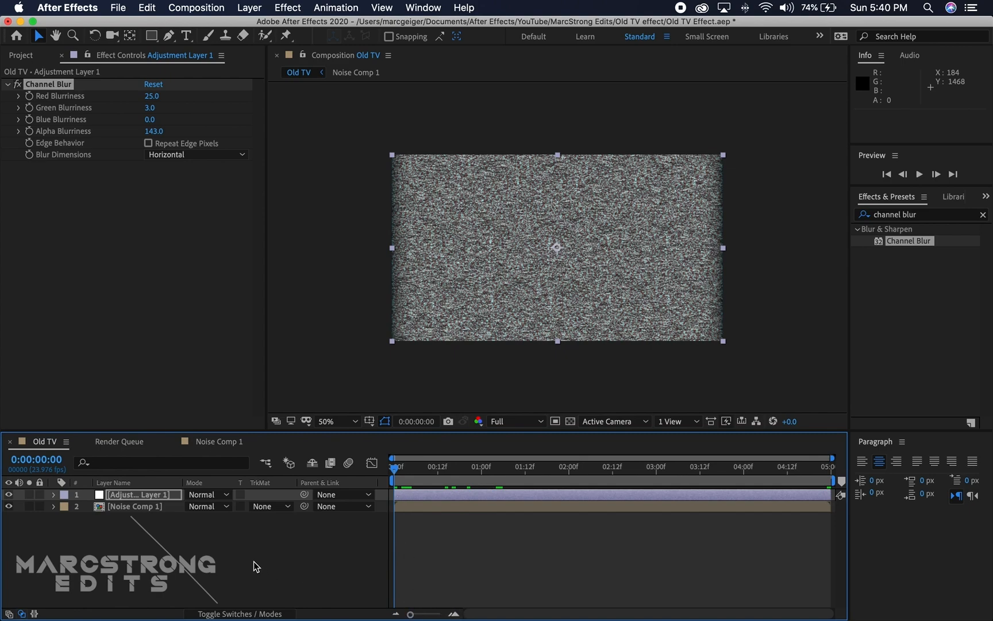
Keyframe Noise Comp 1's Scale to squash its height to -2% near frame 4, then back to 100%
left_click(135, 506)
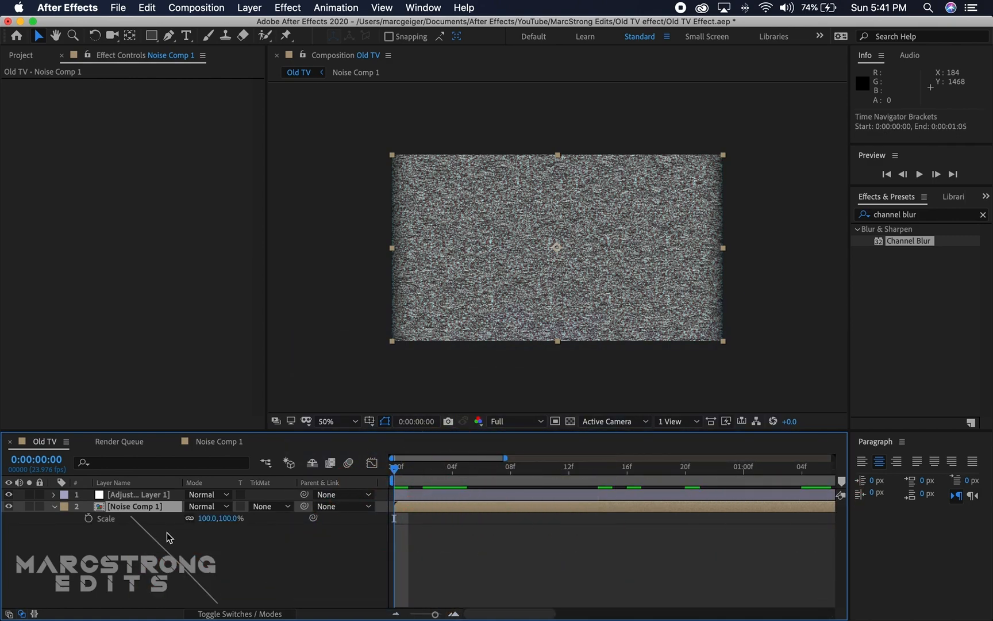
mouse_move(189, 522)
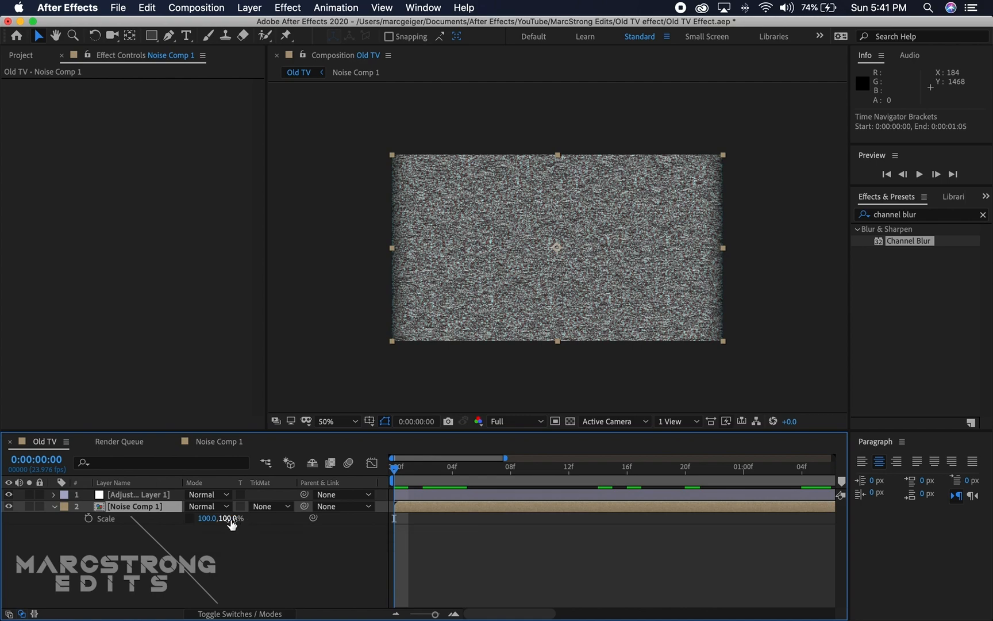
left_click_drag(224, 518, 243, 518)
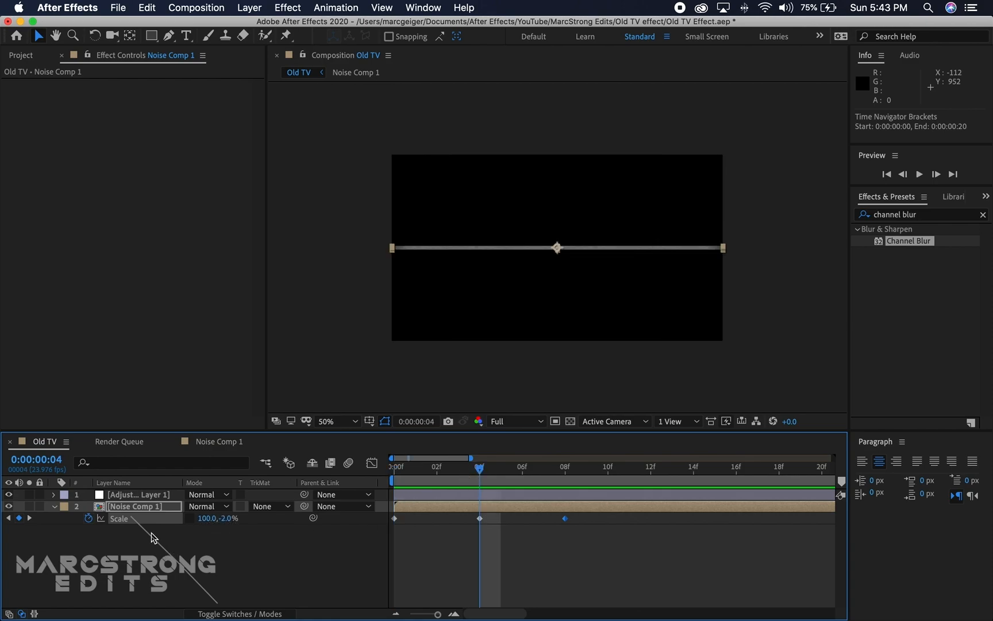
type("96.0")
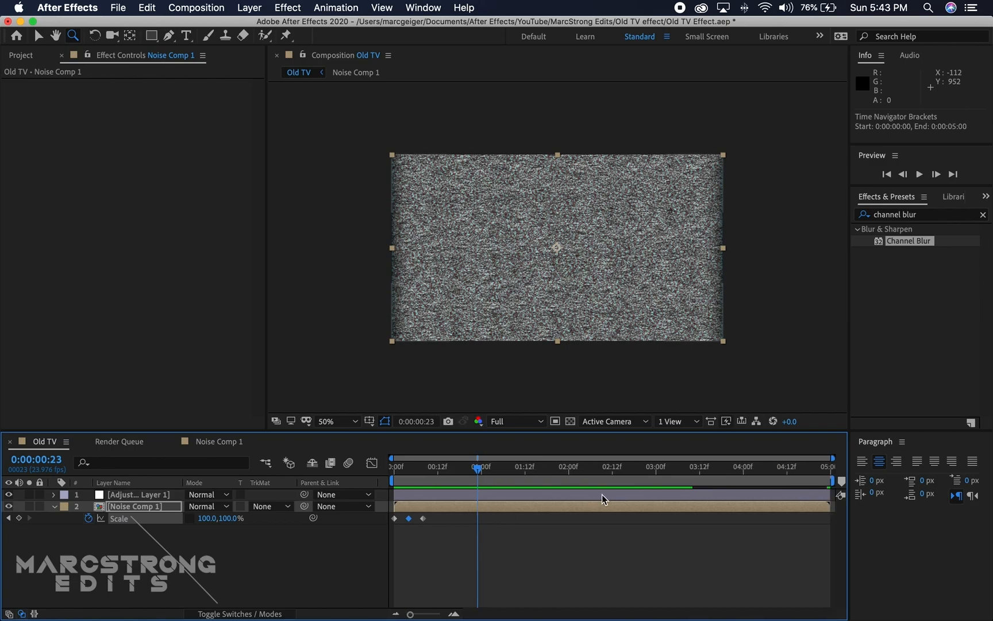
left_click(601, 467)
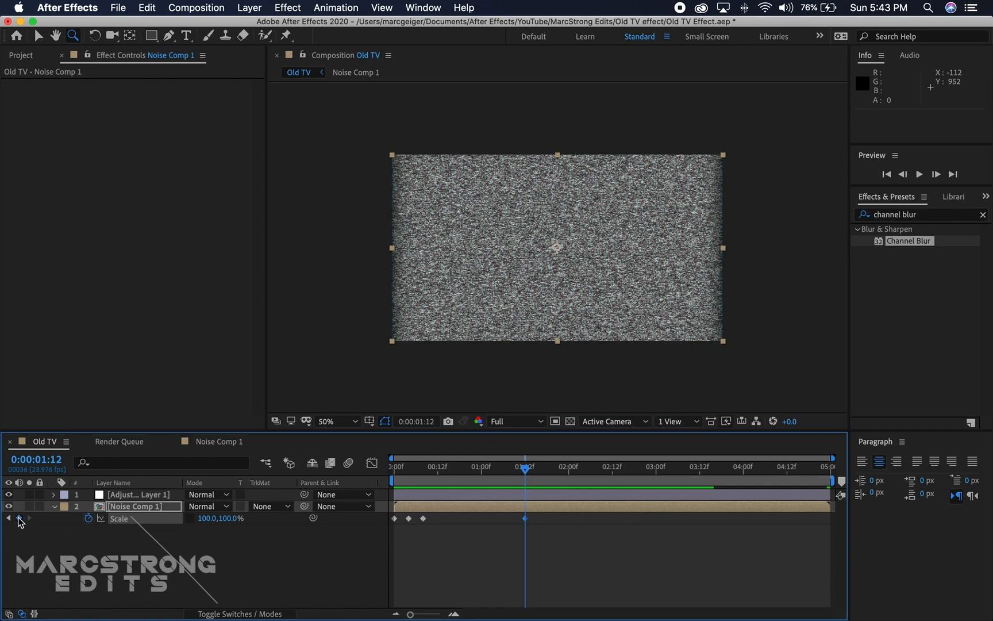
Add Scale keyframes from about 1:12 to 1:22, shrinking Noise Comp 1 to 0,0%
left_click_drag(430, 613, 453, 613)
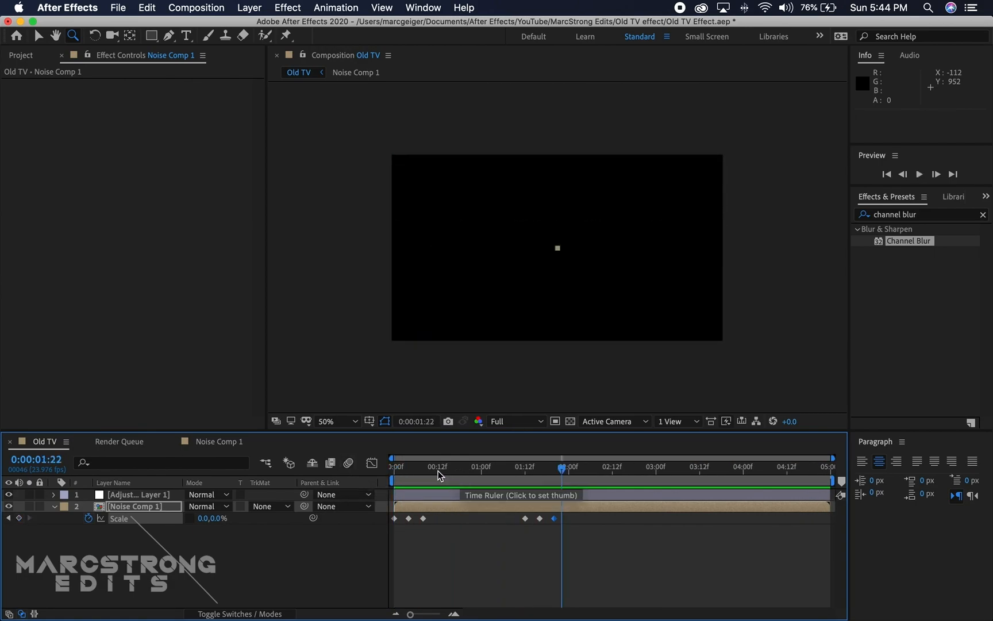
Inside Noise Comp 1, add a new adjustment layer and apply Curves to it
left_click(426, 467)
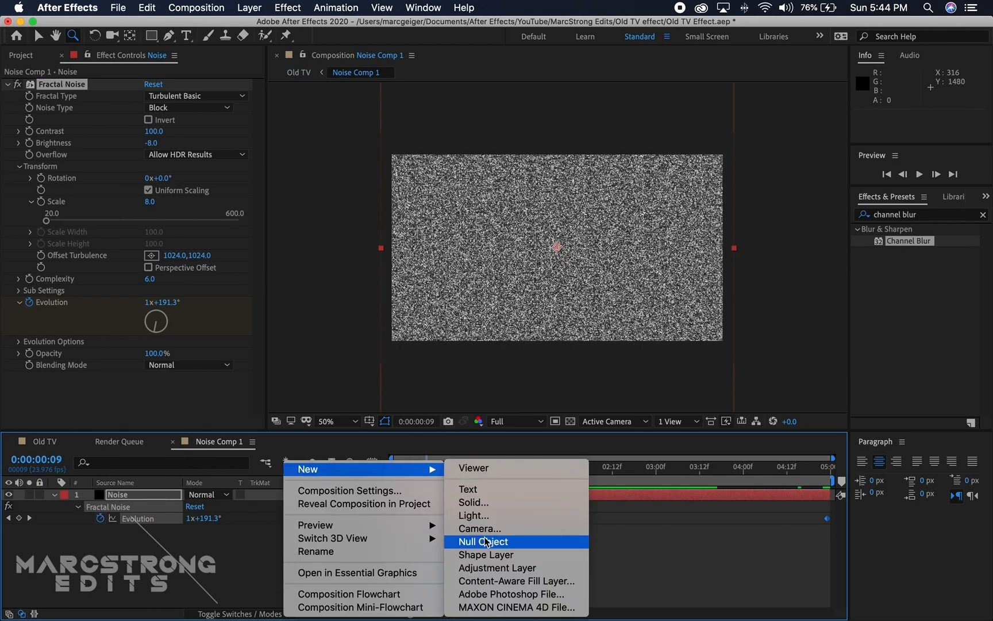
left_click(497, 567)
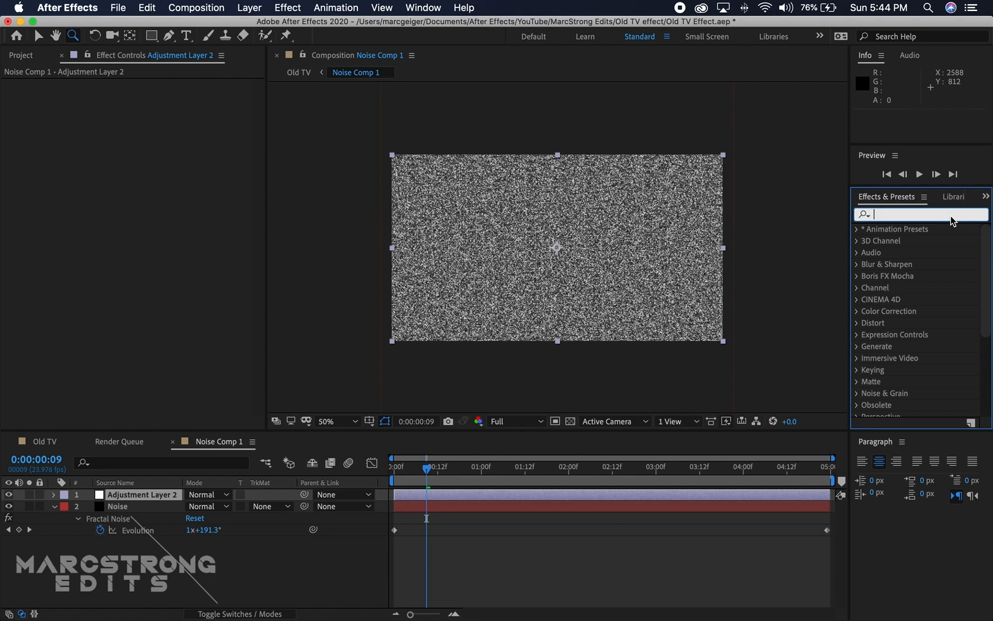
type("curve")
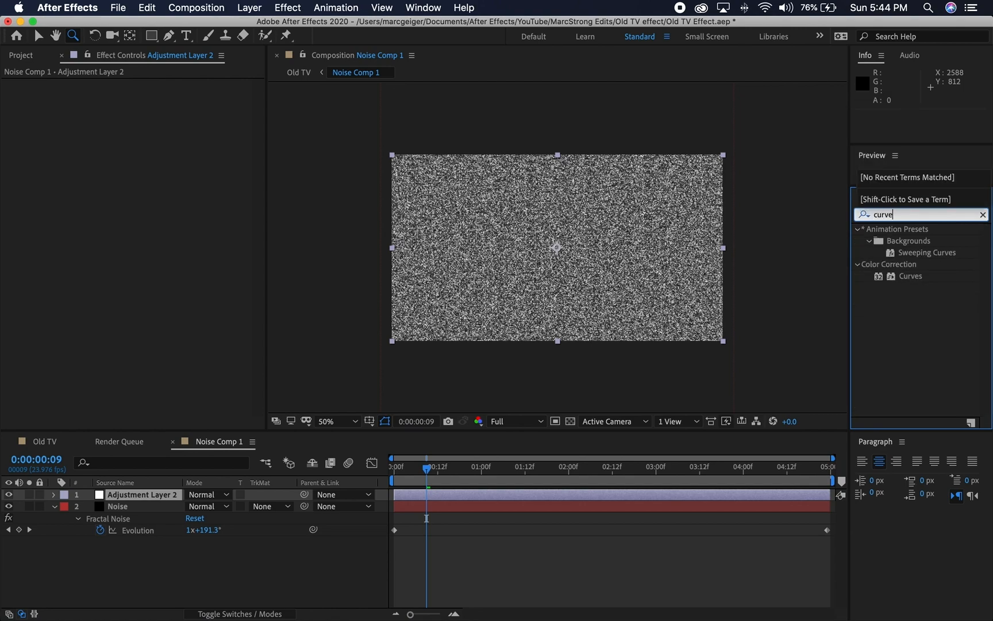
left_click_drag(910, 275, 570, 306)
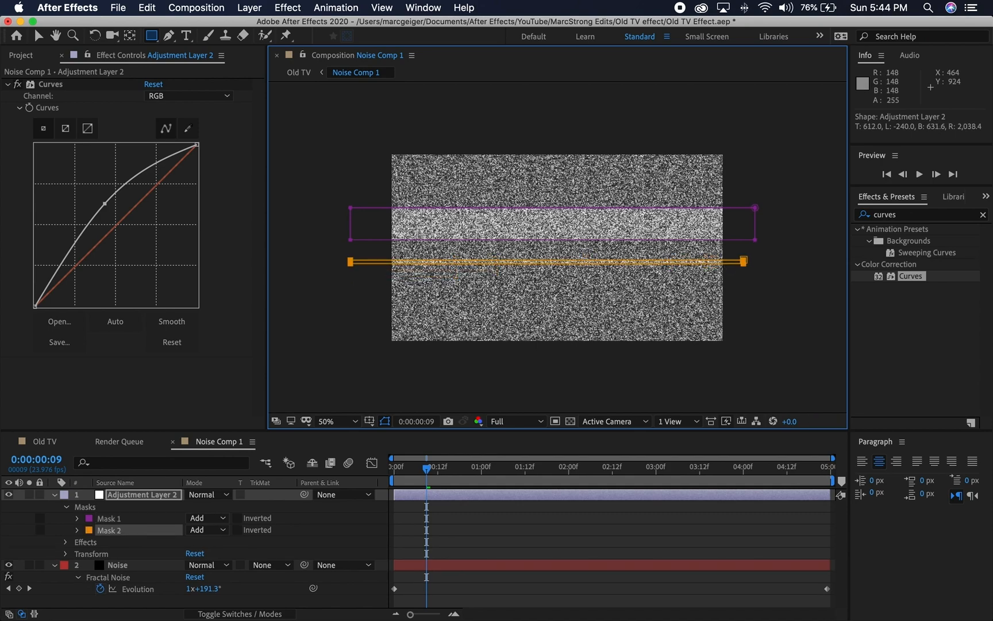
Mask Adjustment Layer 2 to a thin horizontal band across the noise
left_click_drag(372, 305, 777, 374)
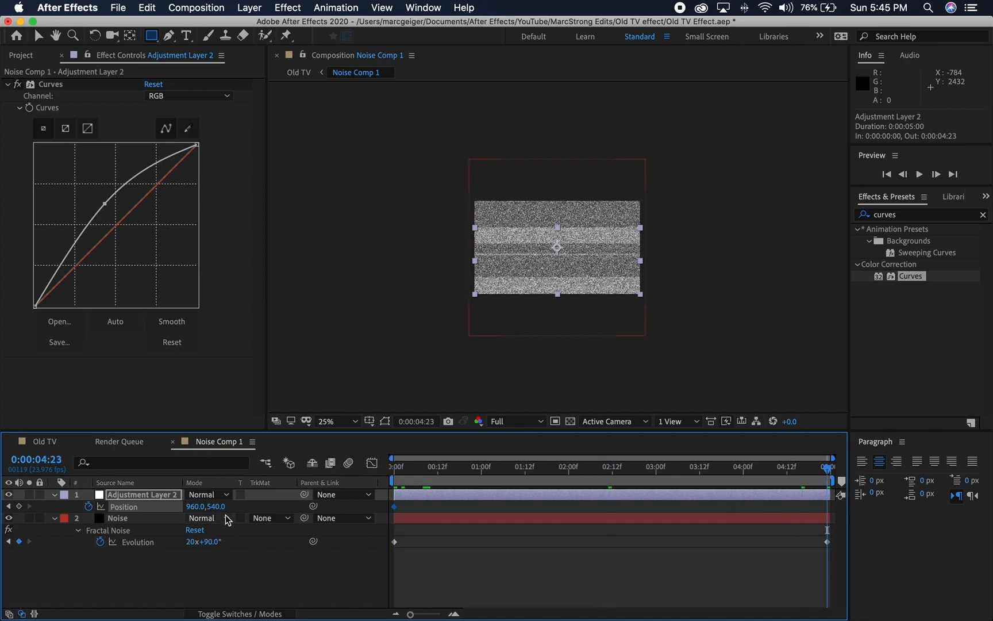
Keyframe Adjustment Layer 2's Position to rise to 960,159 at the comp's end
left_click_drag(556, 248, 556, 194)
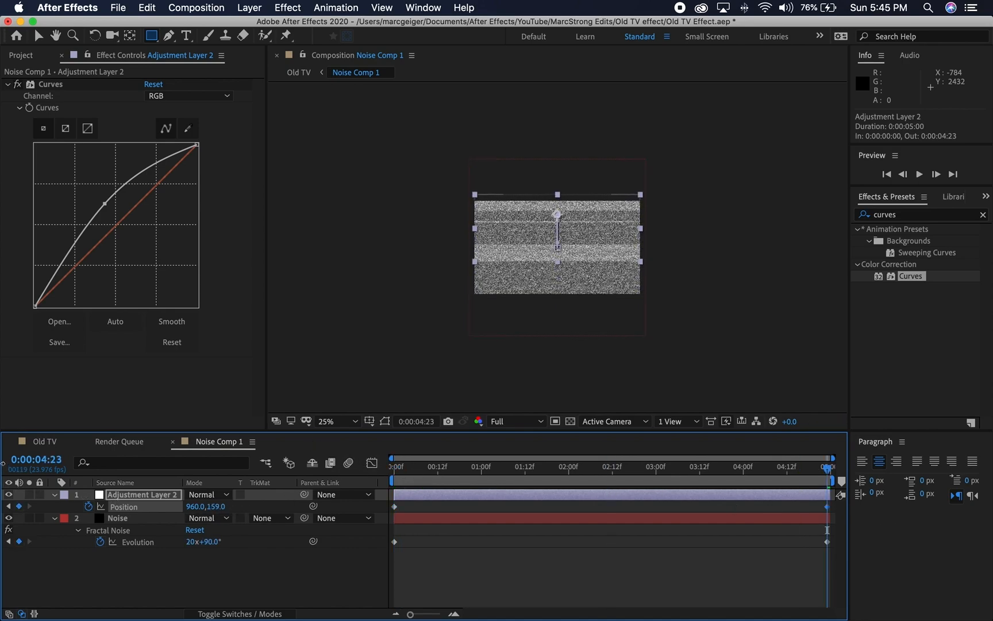